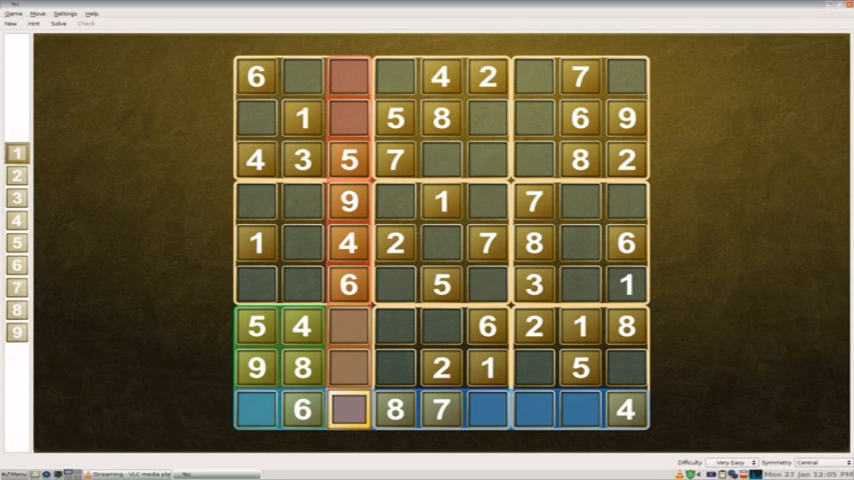
Enter 1 at row 9 column 3, 2 at row 9 column 1, and 3 at row 7 column 3.
click(348, 408)
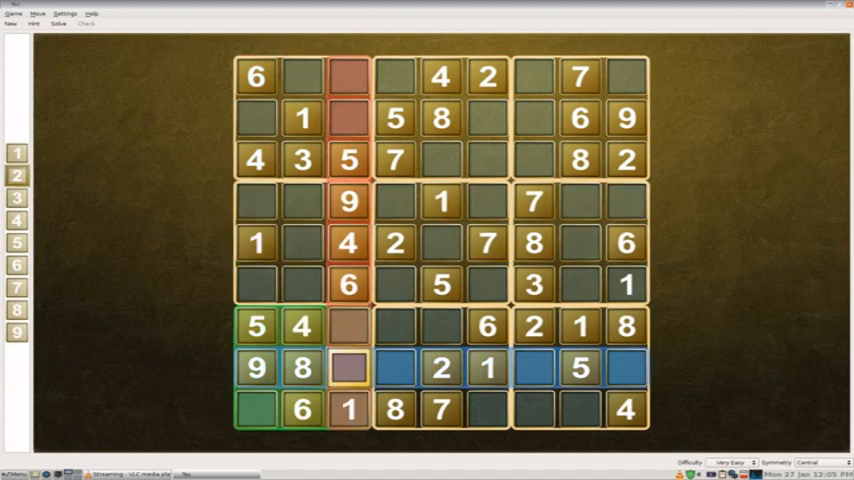
click(256, 408)
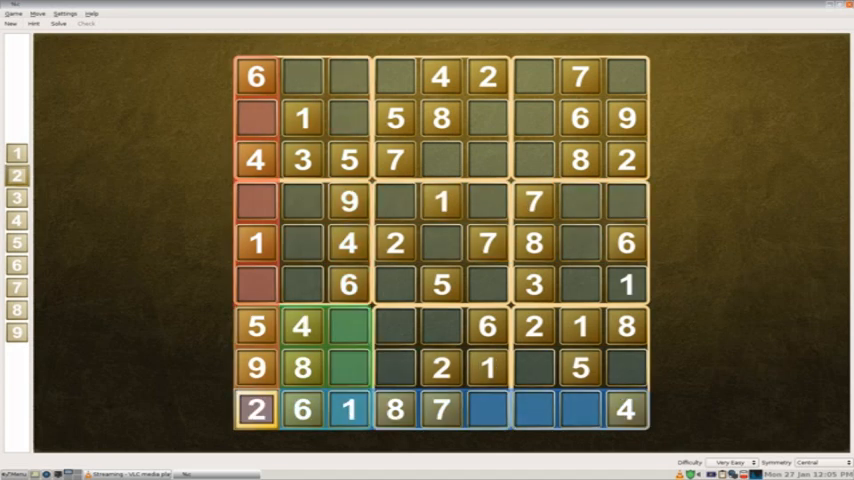
click(348, 368)
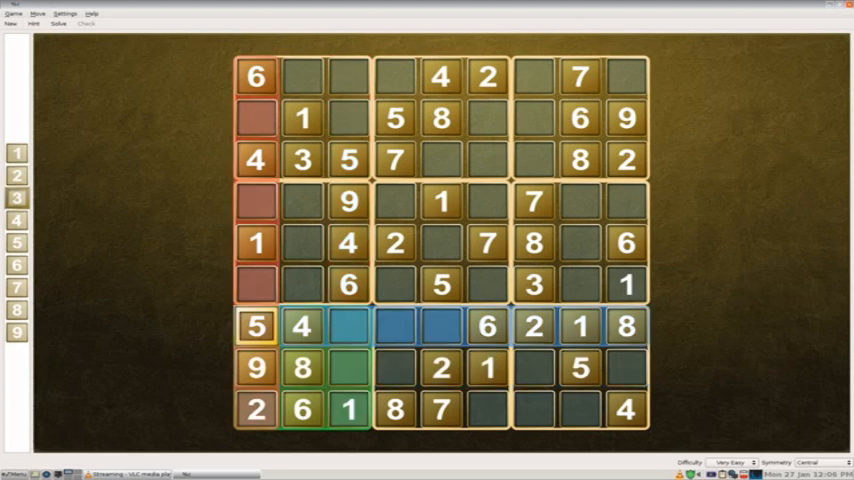
click(348, 326)
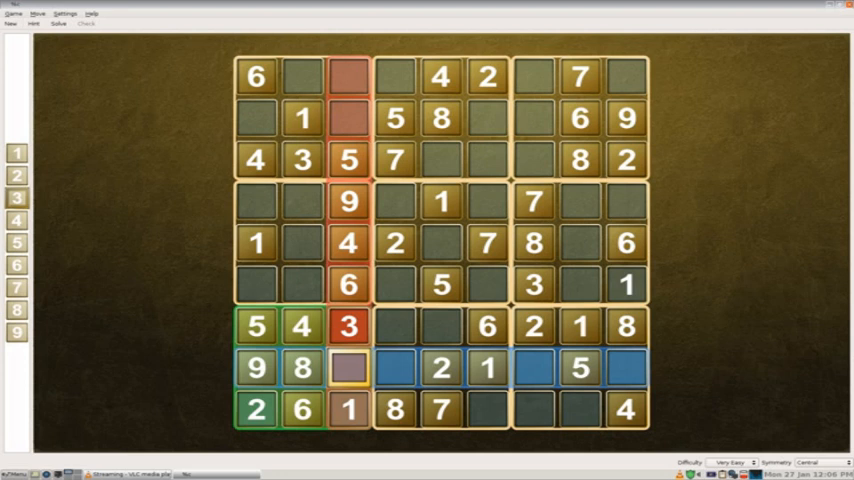
Enter 4 at row 2 column 7 and another 4 at row 8 column 4.
click(302, 118)
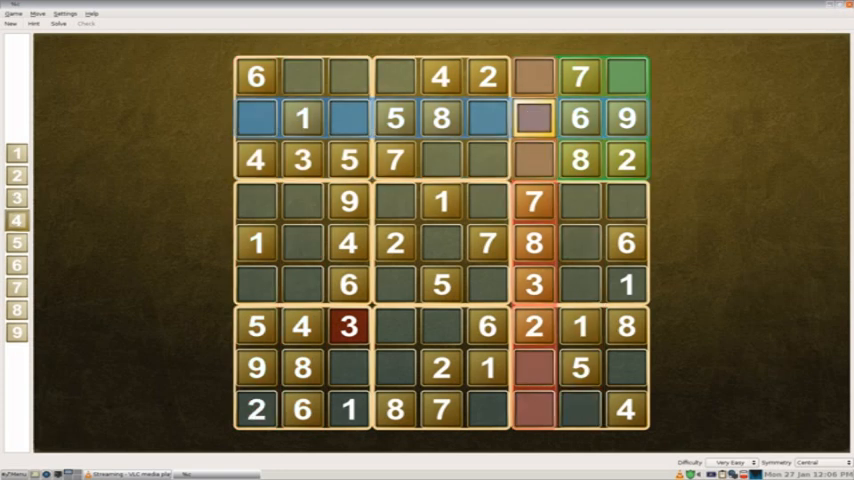
click(532, 118)
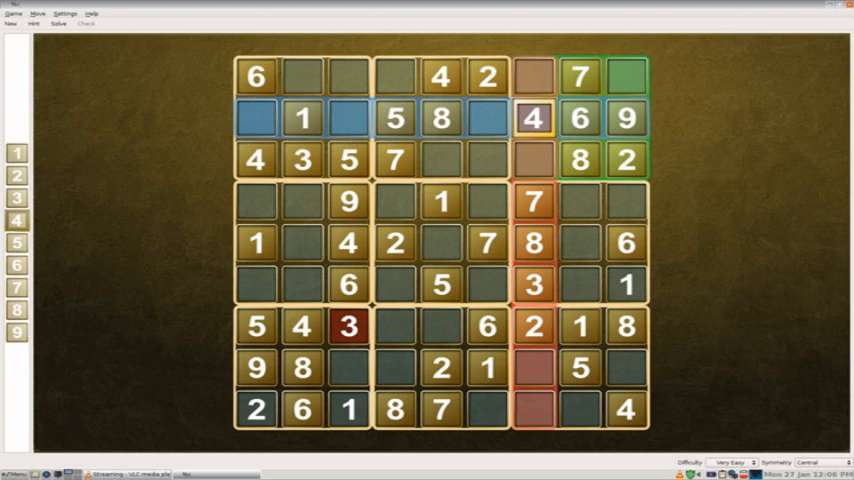
click(440, 244)
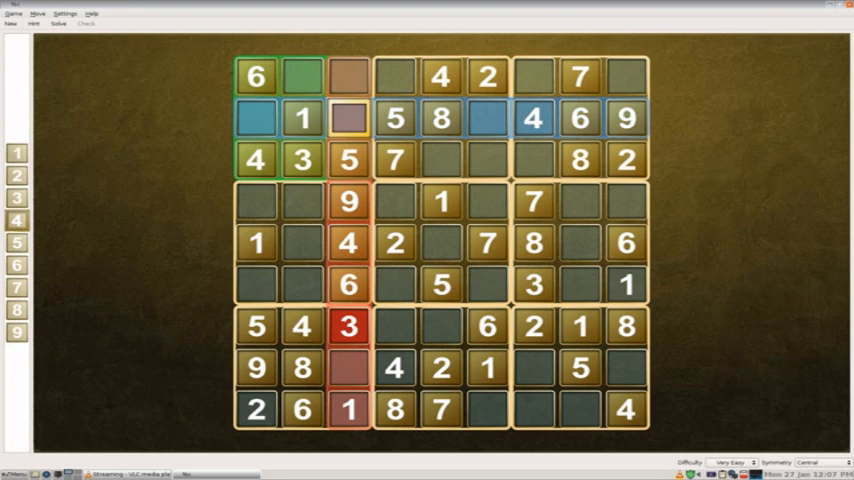
click(256, 160)
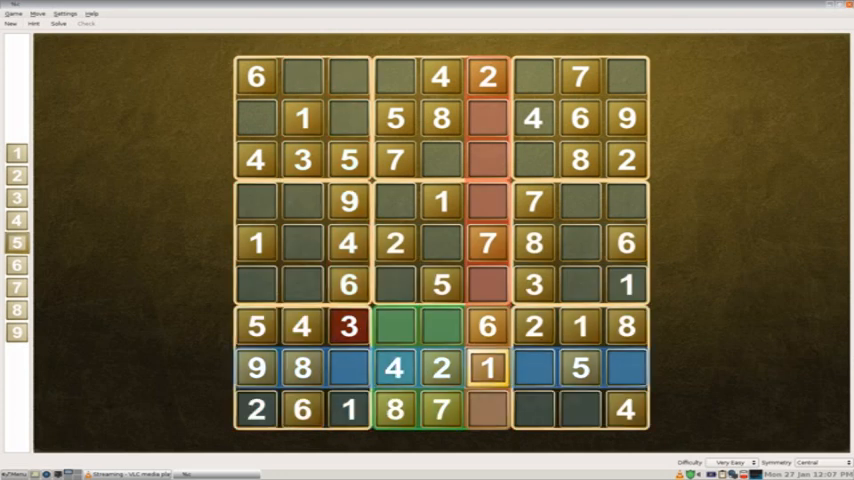
Enter 5 at row 9 column 6 and 6s at row 3 column 5, row 4 column 4, row 8 column 7.
click(488, 410)
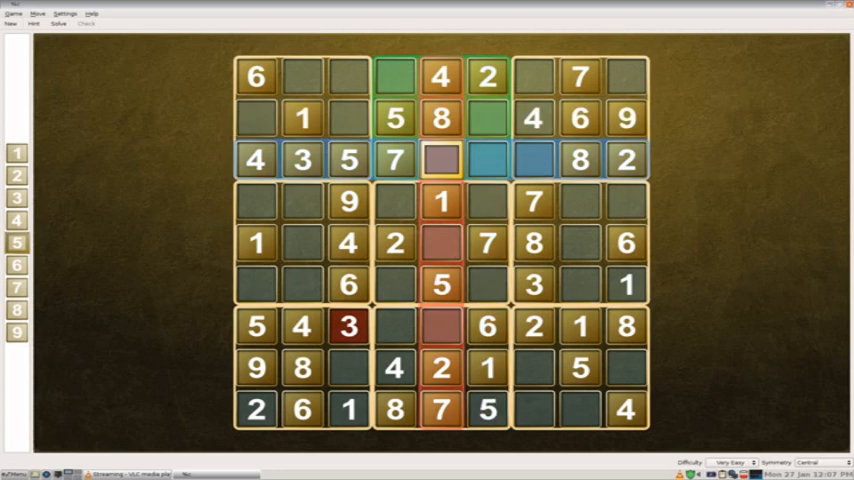
click(256, 200)
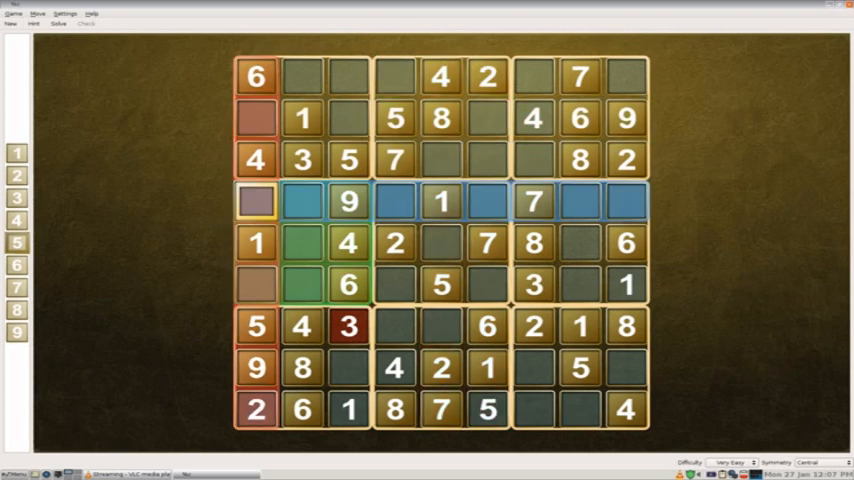
click(440, 160)
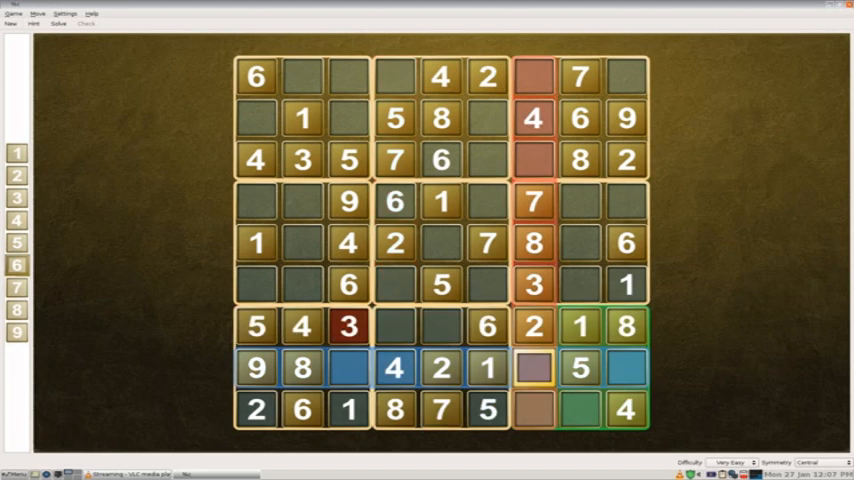
click(302, 118)
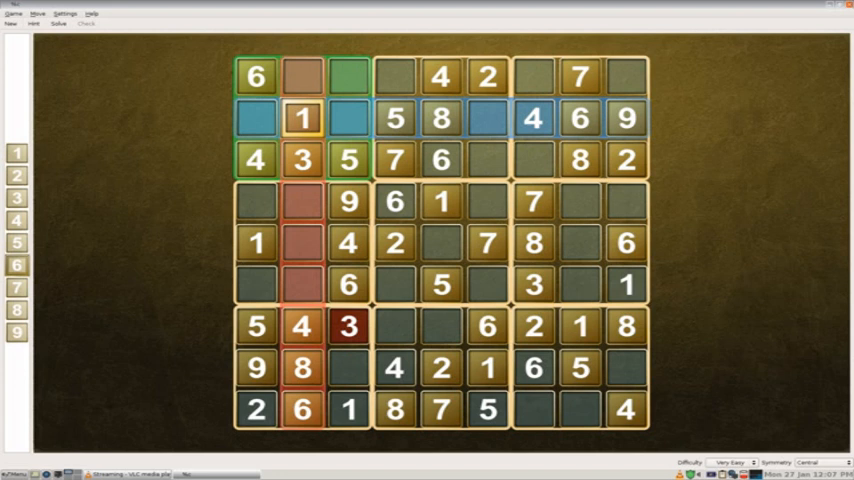
click(348, 118)
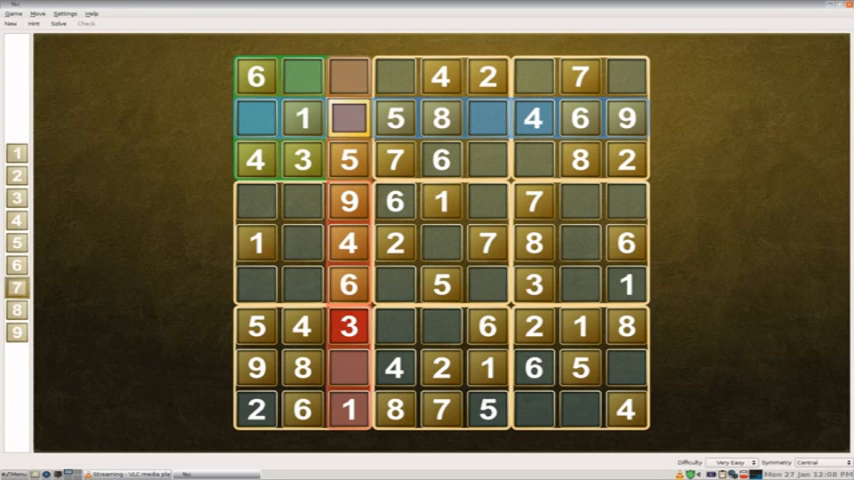
Enter 8 at row 1, column 3.
click(302, 244)
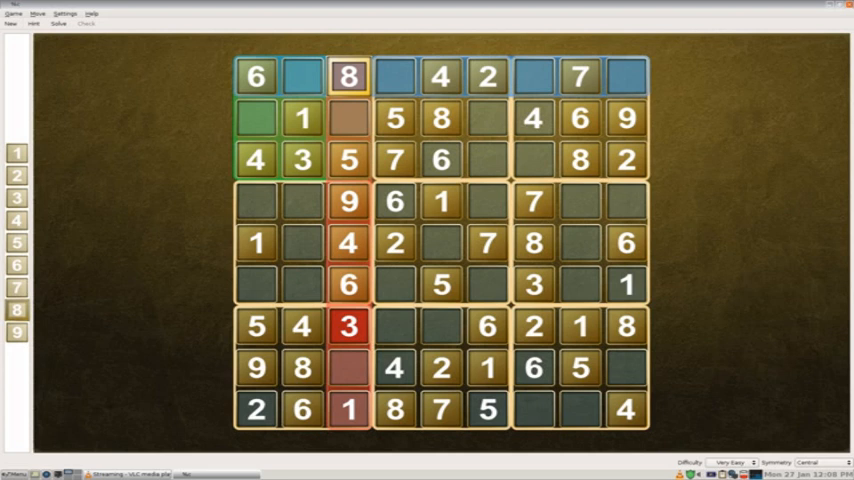
click(302, 242)
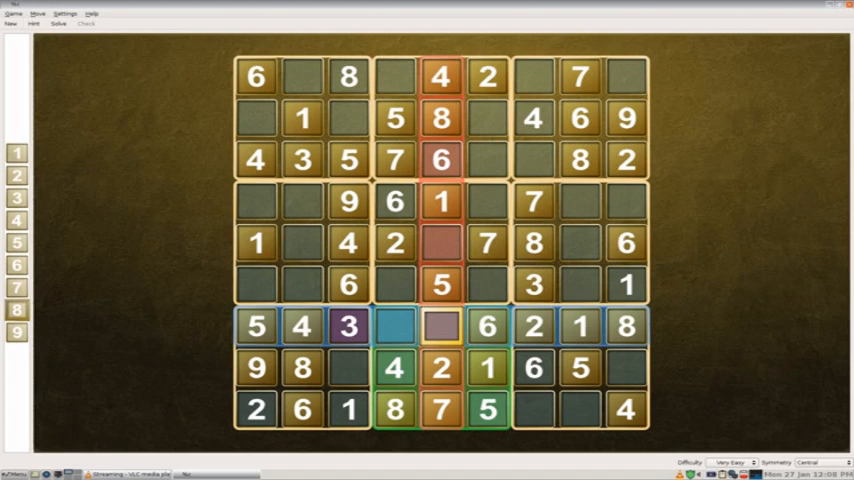
Enter 1 in row 1 column 4, then 6s at the start of row 2 and in row 3.
click(394, 326)
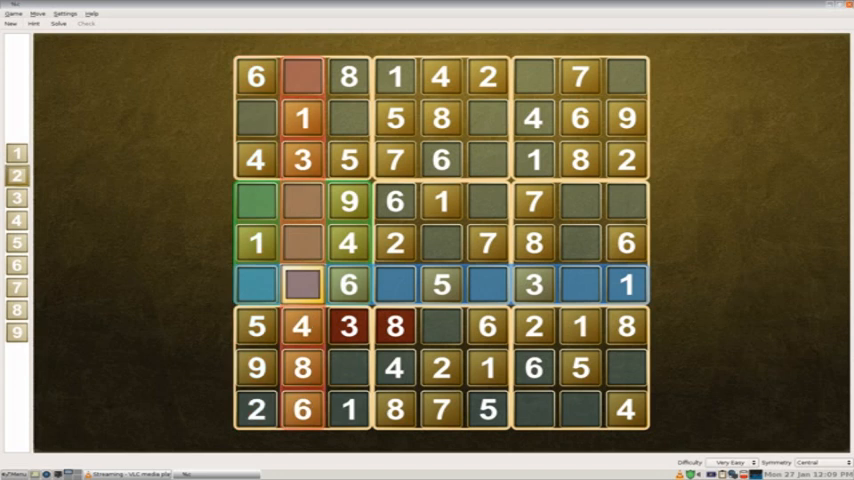
click(440, 284)
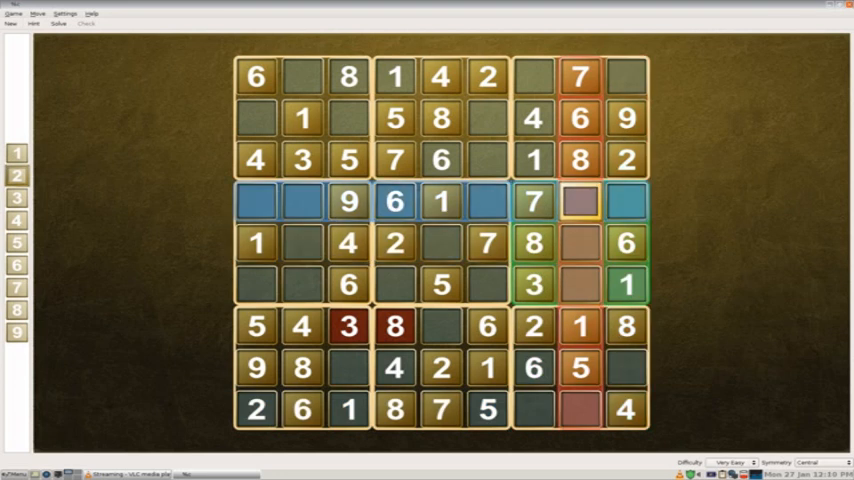
click(348, 410)
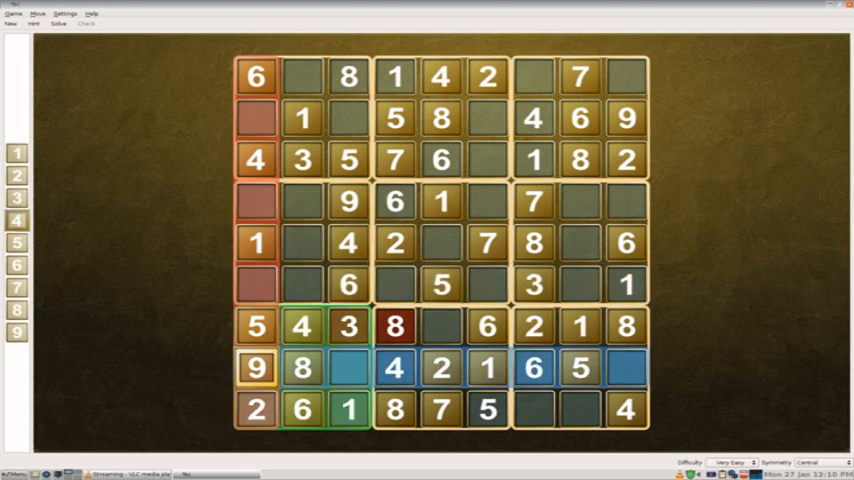
click(348, 368)
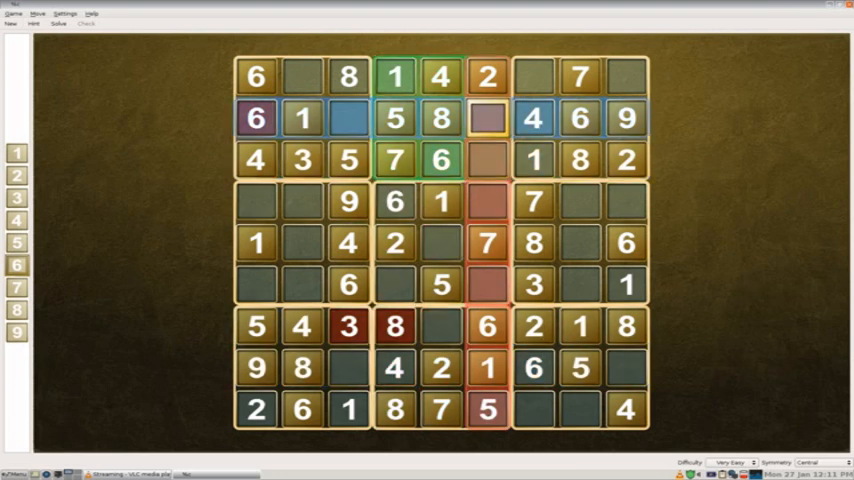
click(488, 160)
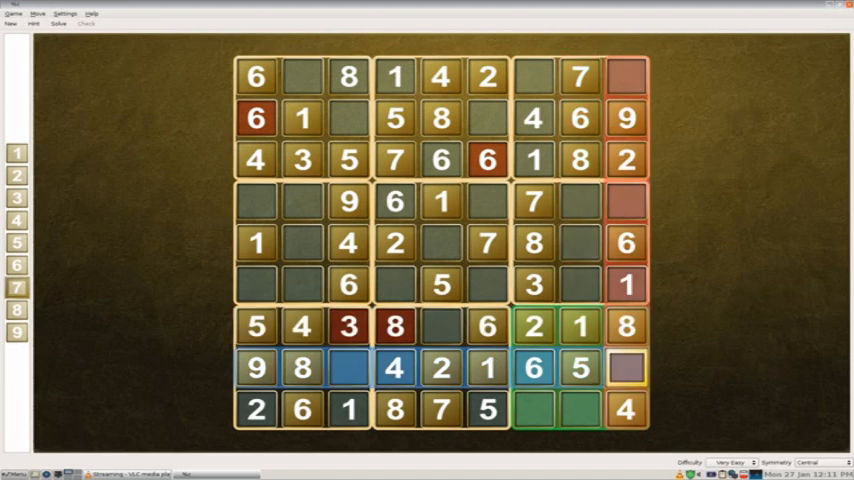
Enter 7 in the last cell of row 8 and 9 in row 1, column 2.
click(628, 368)
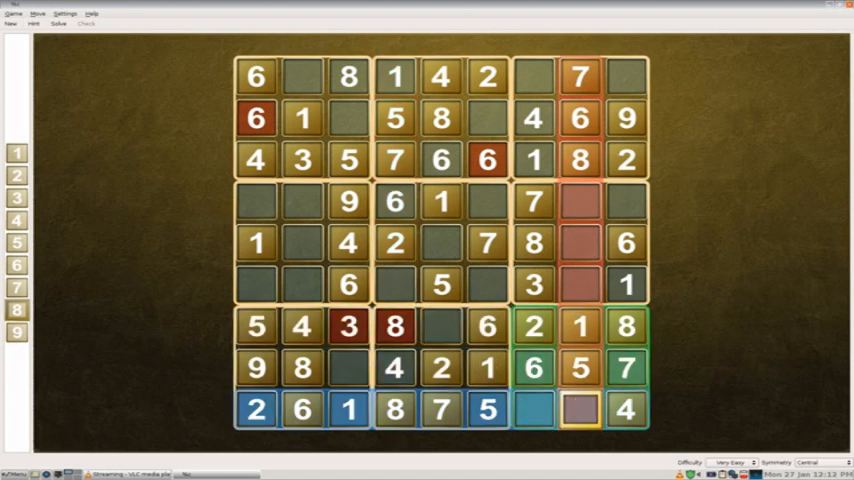
click(440, 244)
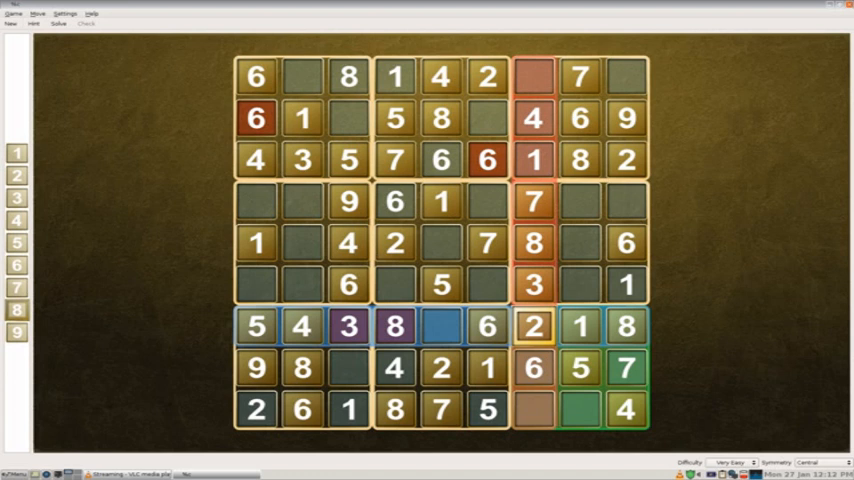
click(580, 410)
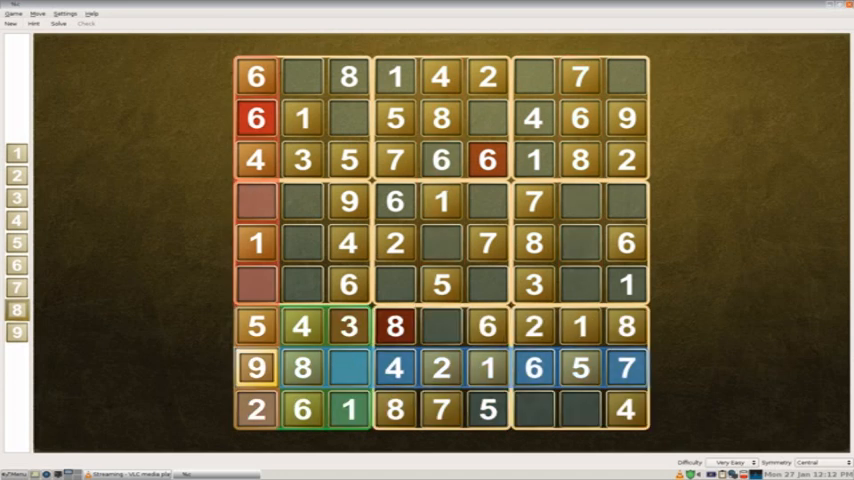
click(348, 368)
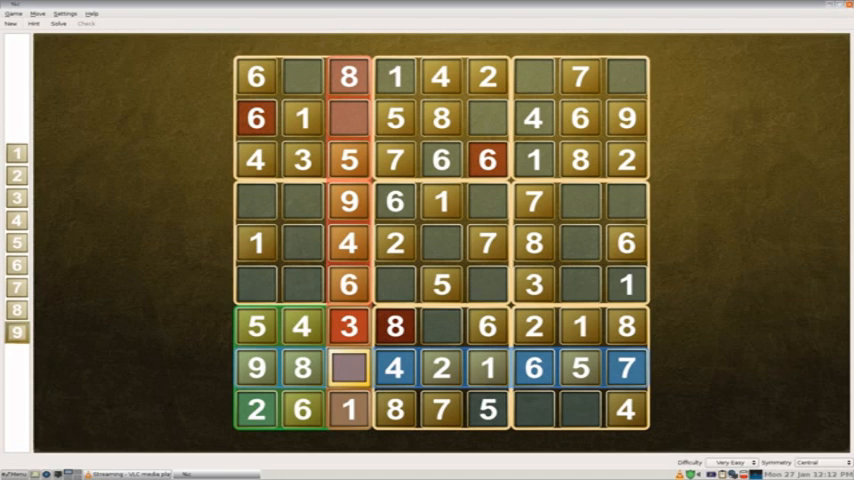
click(302, 160)
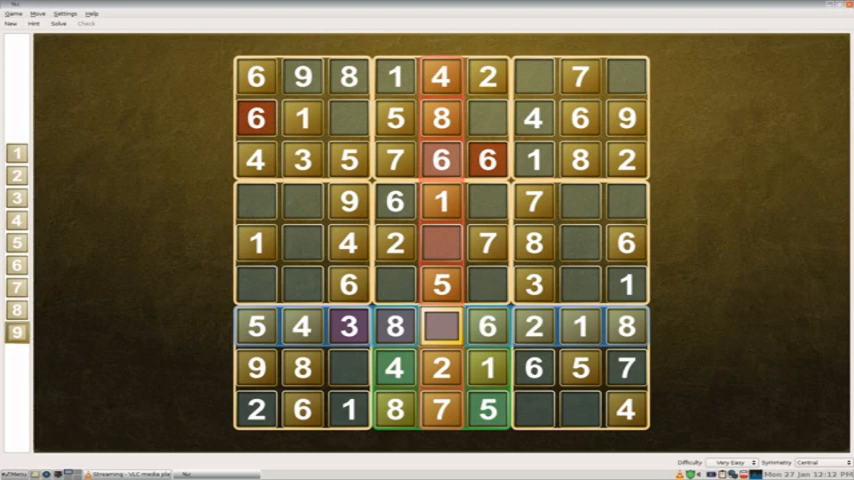
Enter digits into empty cells of row 7, including column five.
click(396, 326)
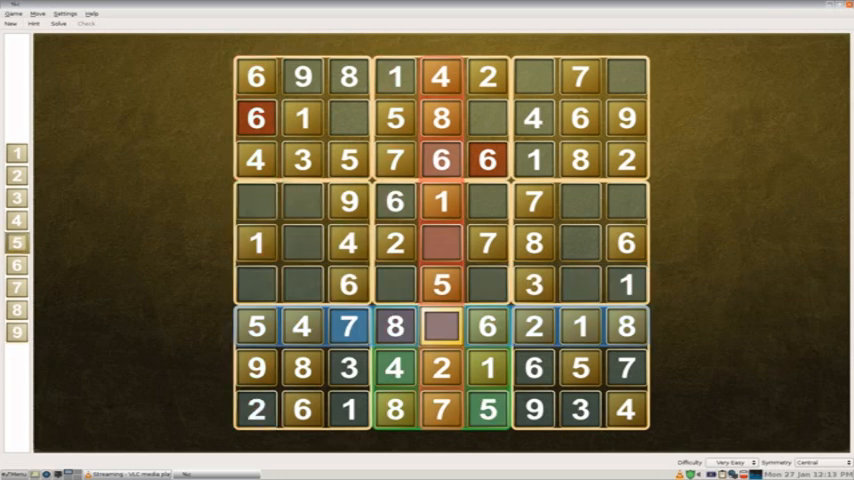
click(440, 326)
text(6)
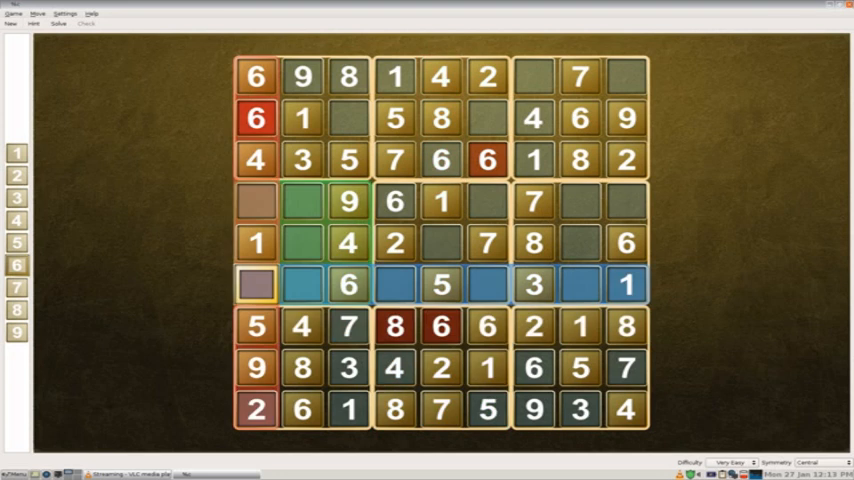
Change row 7 column 5 to 5 and enter 2 at row 2 column 3.
click(440, 326)
text(5)
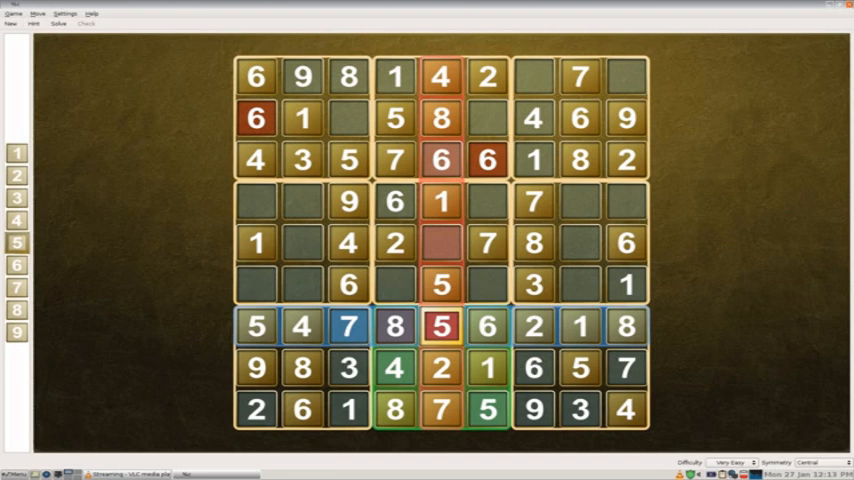
click(440, 160)
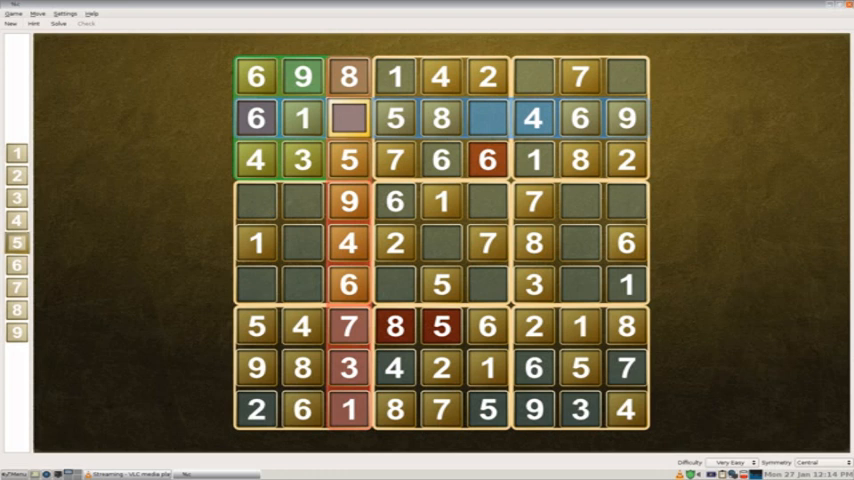
click(256, 118)
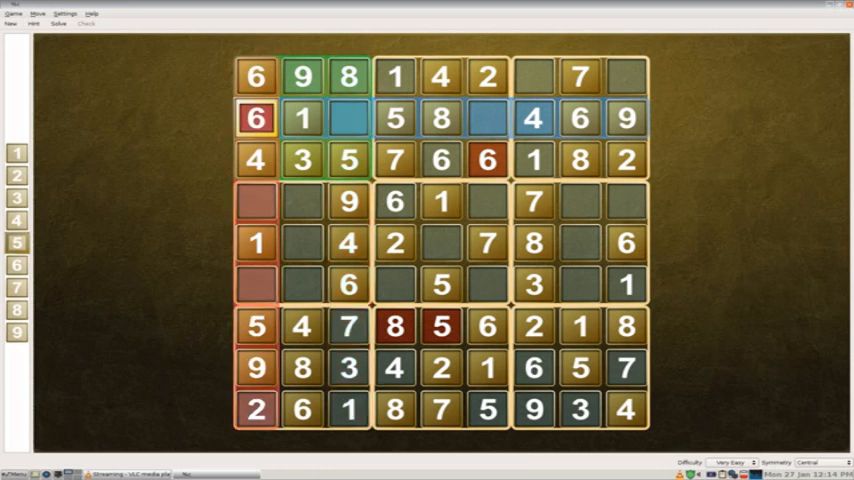
click(348, 118)
text(2)
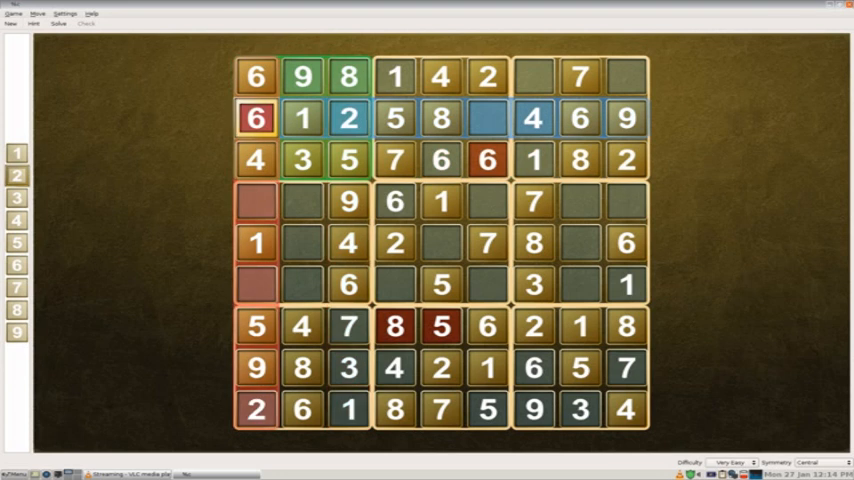
click(256, 118)
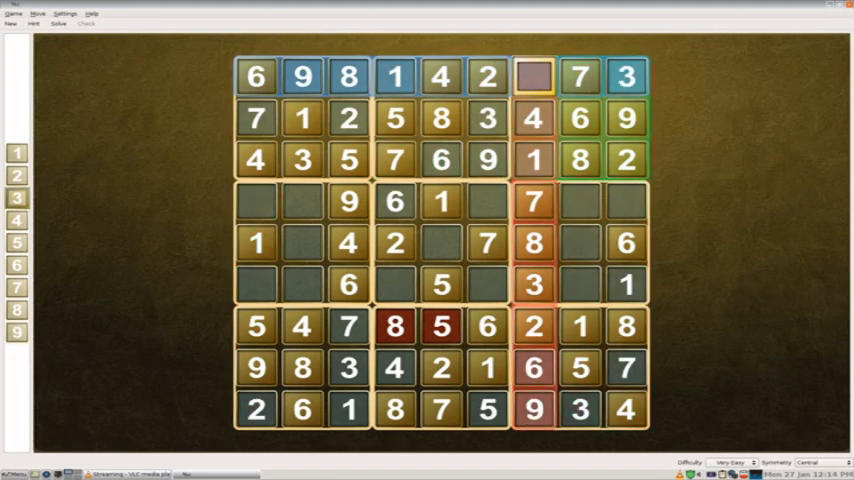
Fill the last empty cell of row 1 and correct row 7, changing its 8 to 3.
click(256, 244)
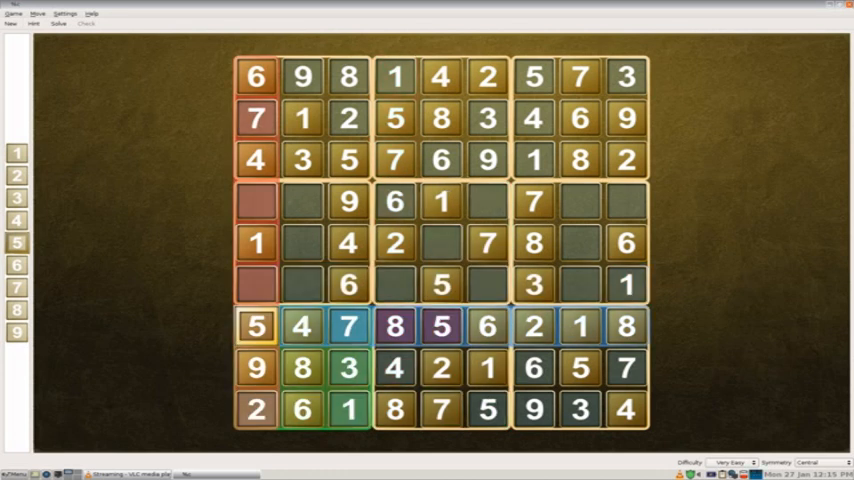
click(394, 326)
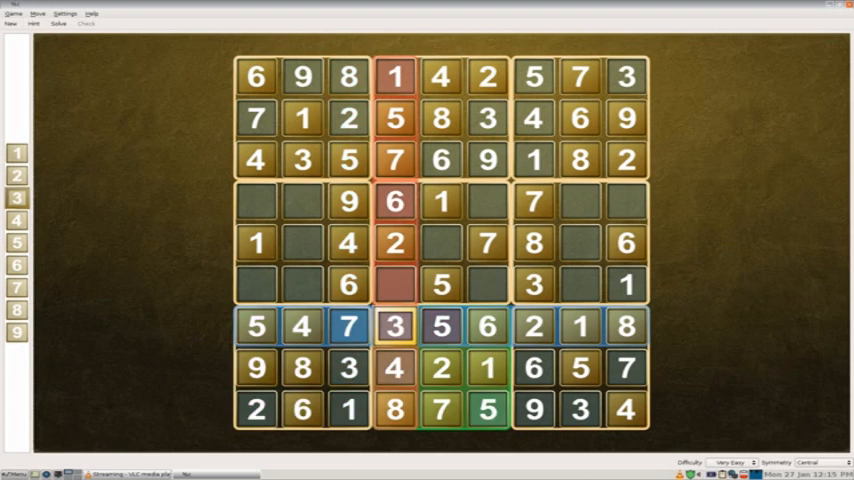
click(440, 326)
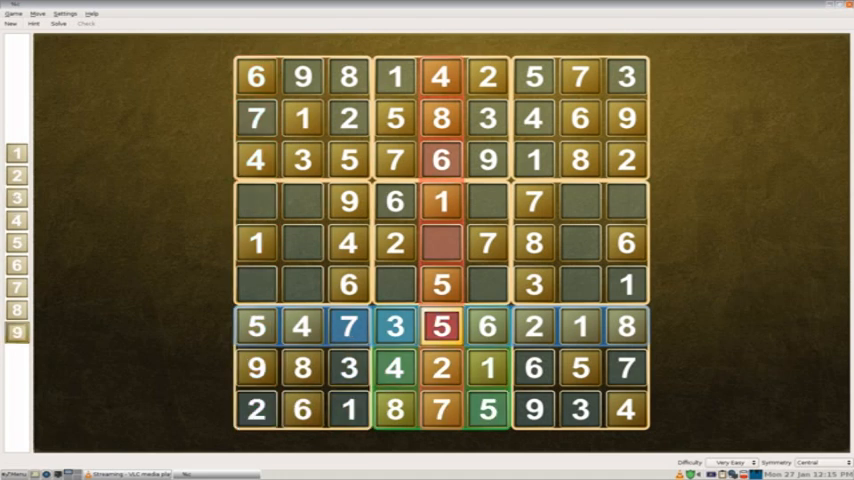
click(488, 324)
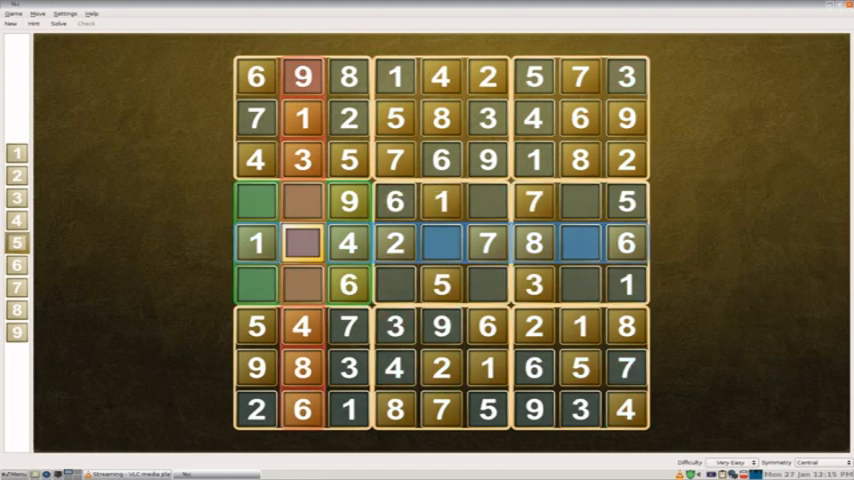
Enter 5 in row 5 column 2 and 6 in row 6 column 1.
click(440, 242)
text(5)
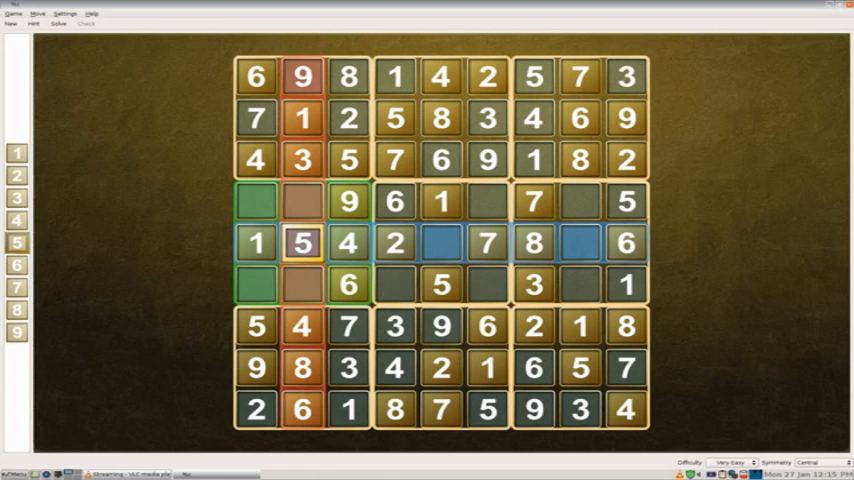
click(348, 244)
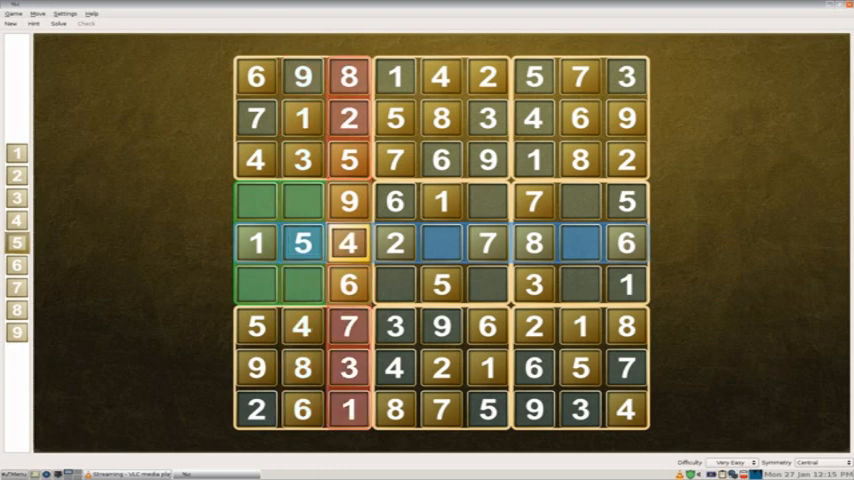
click(302, 284)
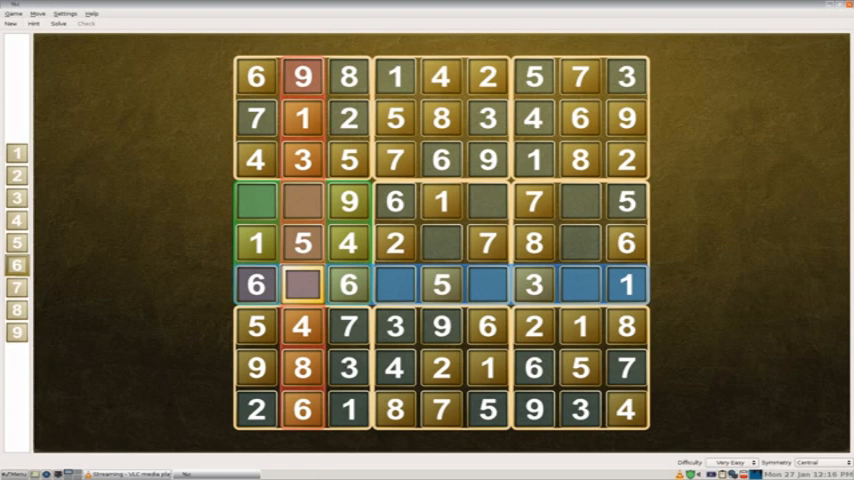
Enter 7 in row 6 column 2 and 3 in row 4 column 1.
click(440, 244)
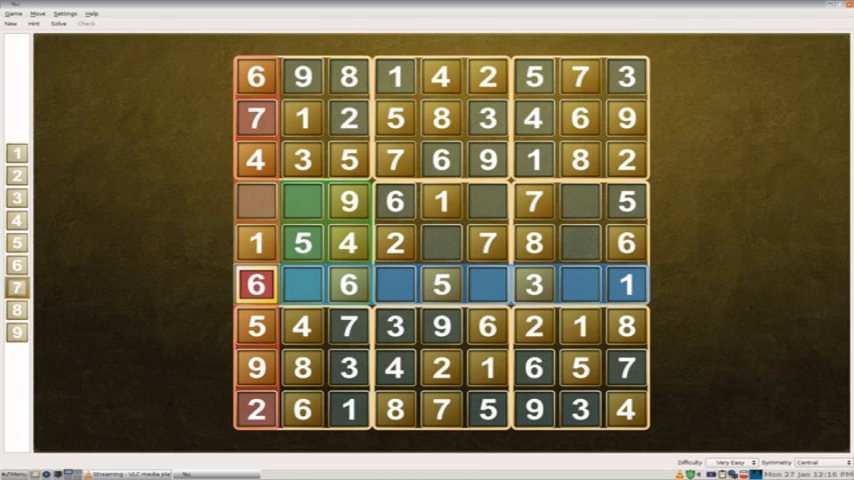
click(302, 284)
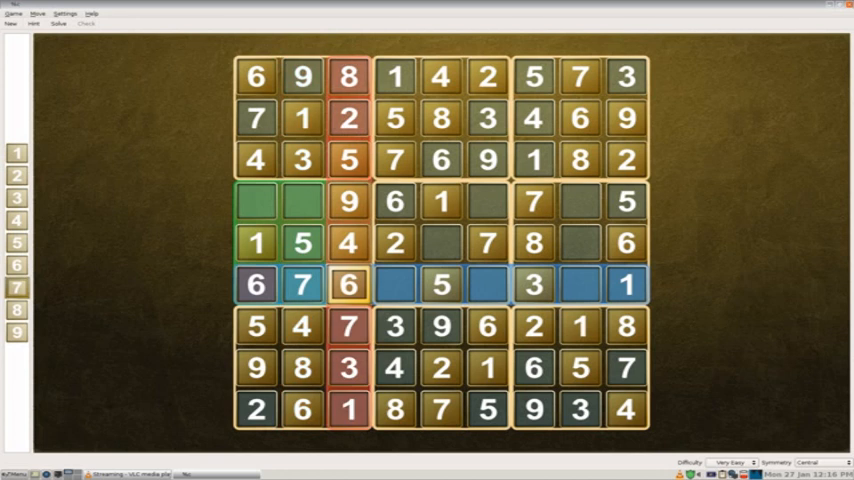
click(394, 284)
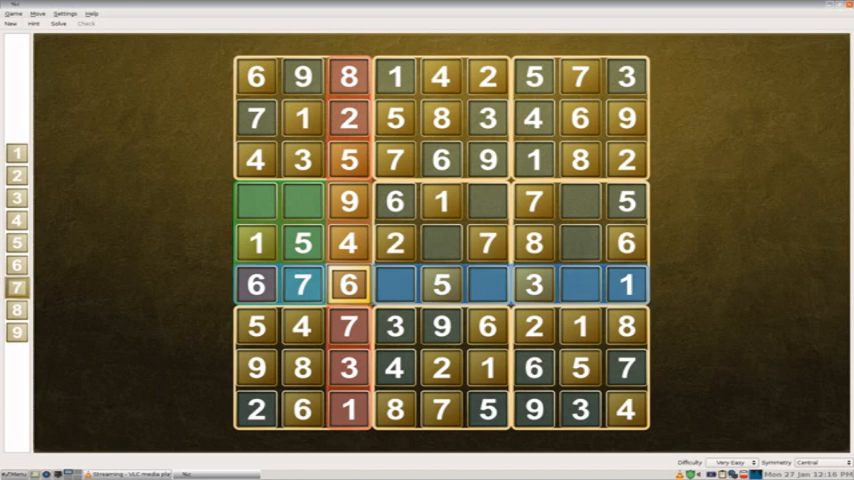
click(256, 284)
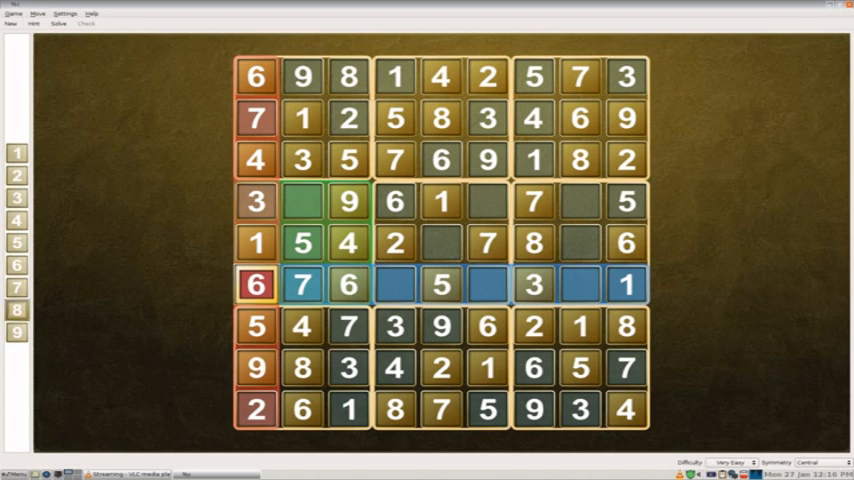
Enter 8 at the start of row 6, 2 in row 4, and complete row 5 with 3 and 9.
click(256, 284)
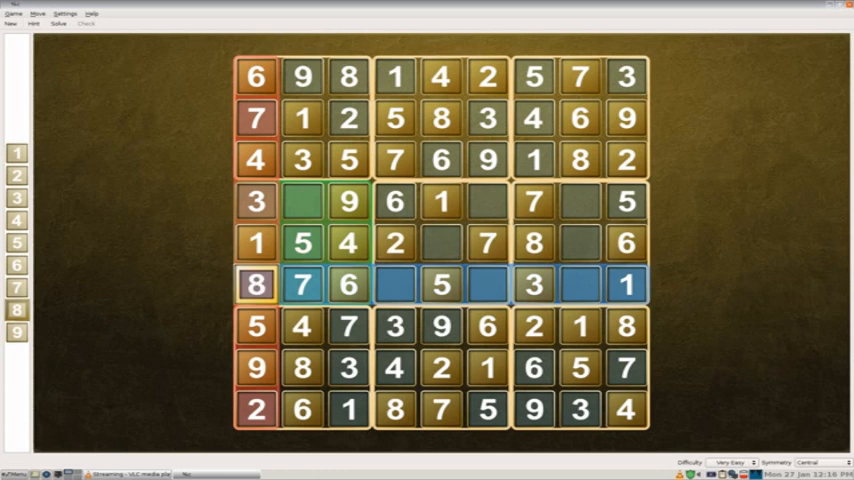
click(302, 200)
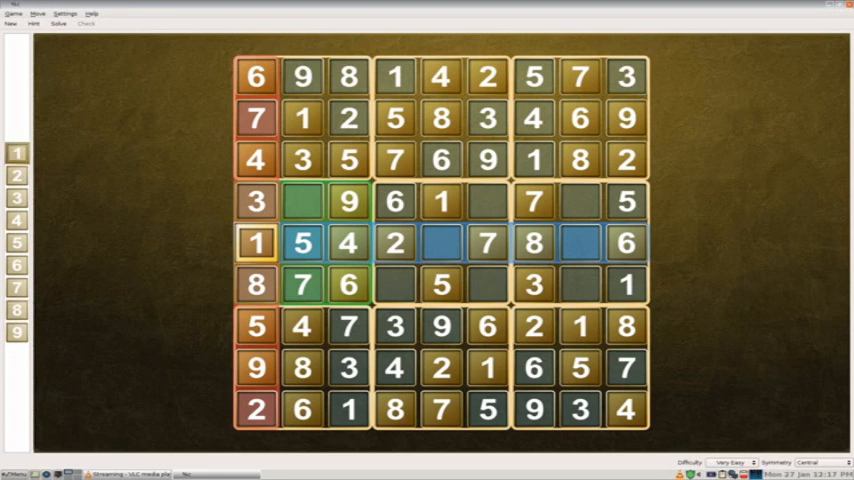
click(302, 200)
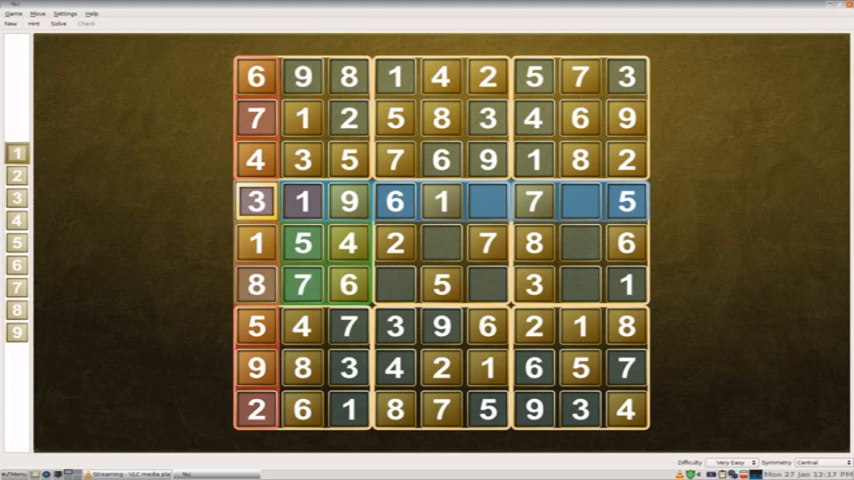
click(302, 200)
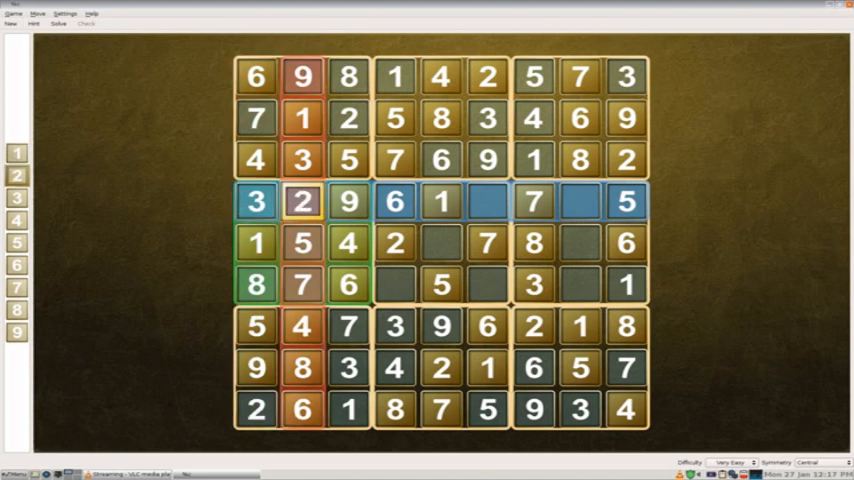
click(440, 242)
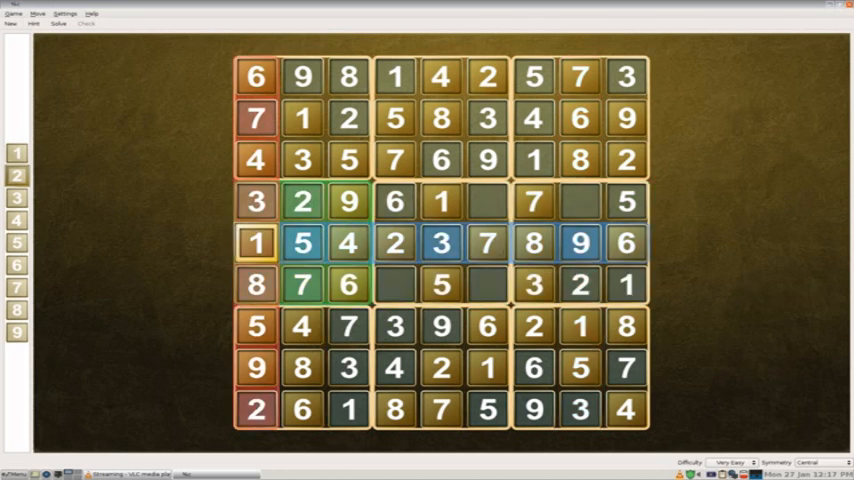
Enter 4 and 8 in row 4 and the final 4 and 9 in row 6 to solve the puzzle.
click(580, 202)
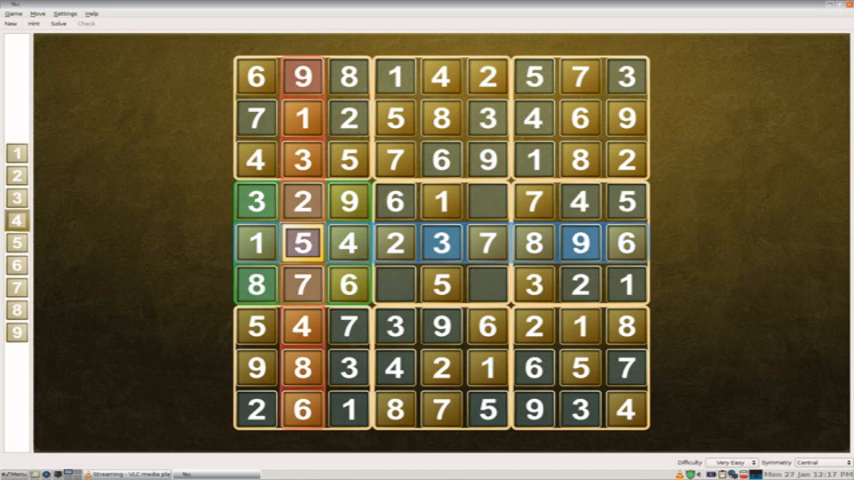
click(256, 244)
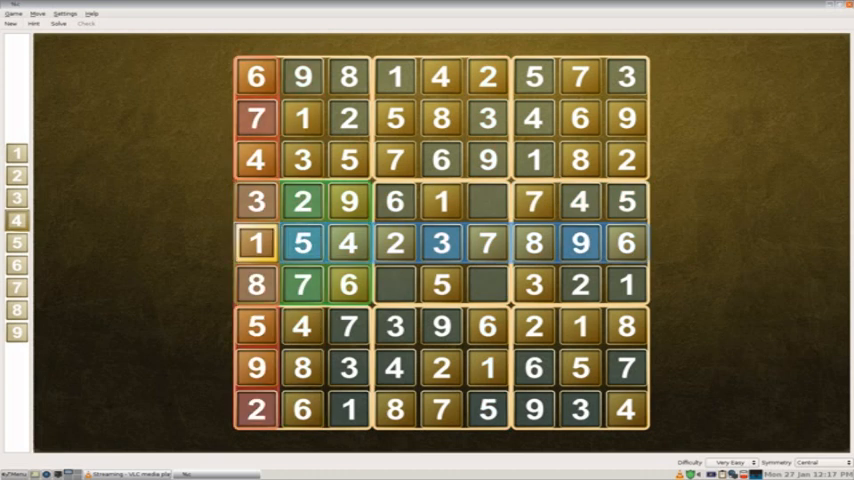
click(488, 200)
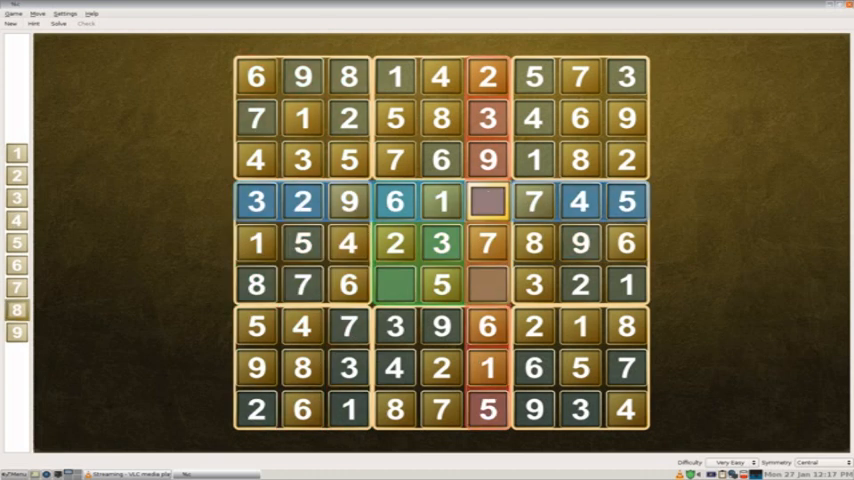
click(488, 200)
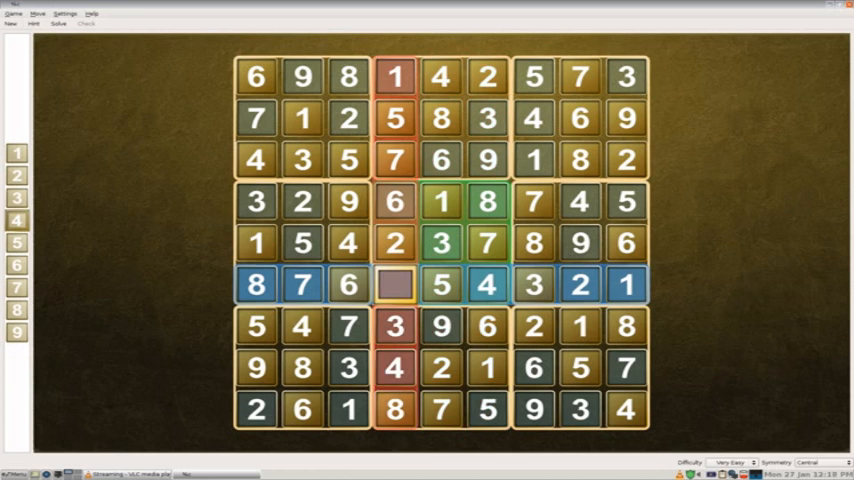
click(394, 284)
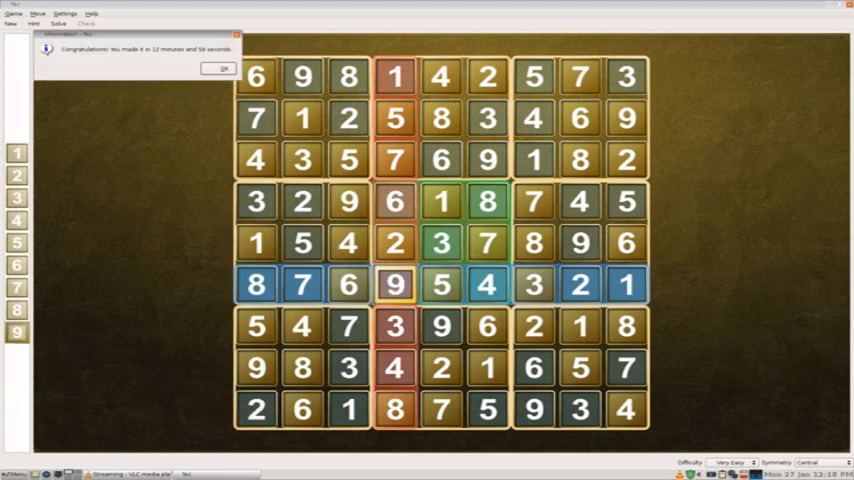